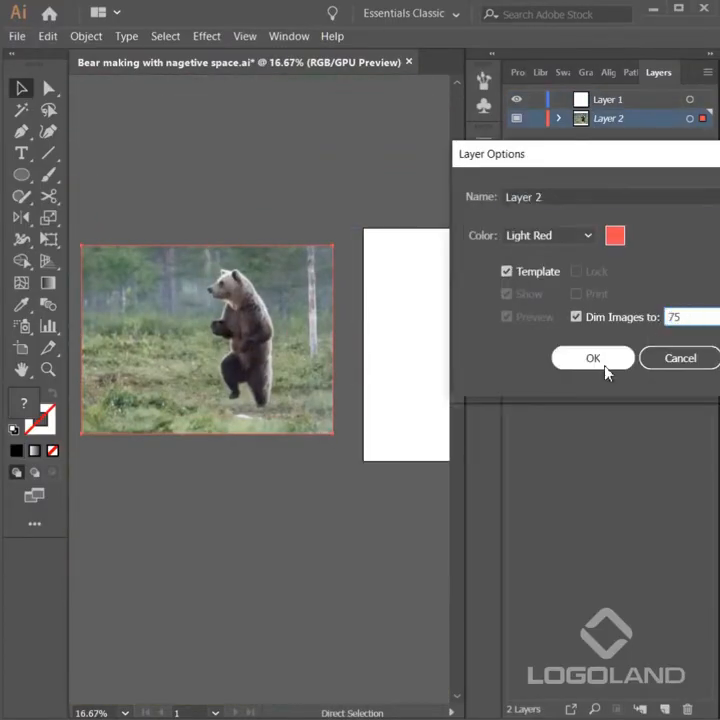
# - Make Layer 2 a template layer with images dimmed to 75%
pyautogui.click(593, 358)
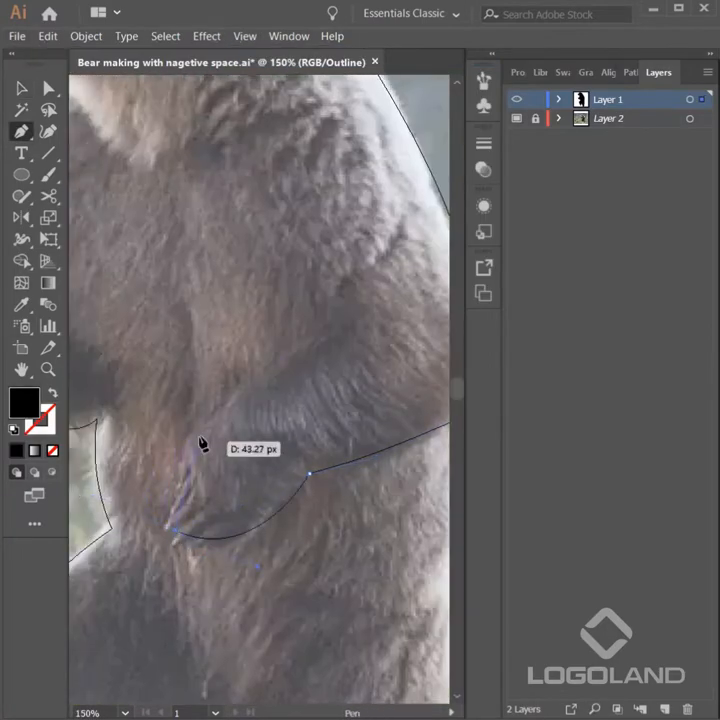
# - Switch the view from Outline back to GPU Preview
pyautogui.click(244, 36)
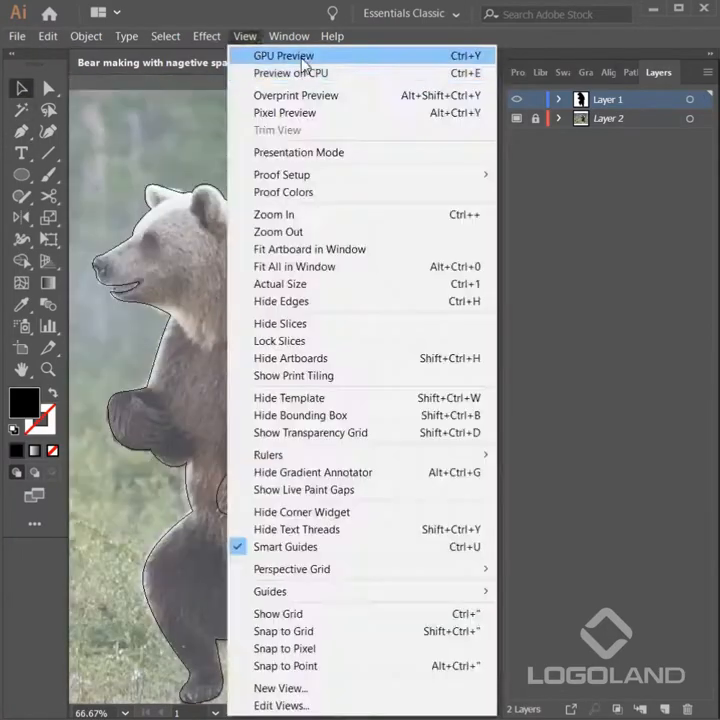
pyautogui.click(283, 55)
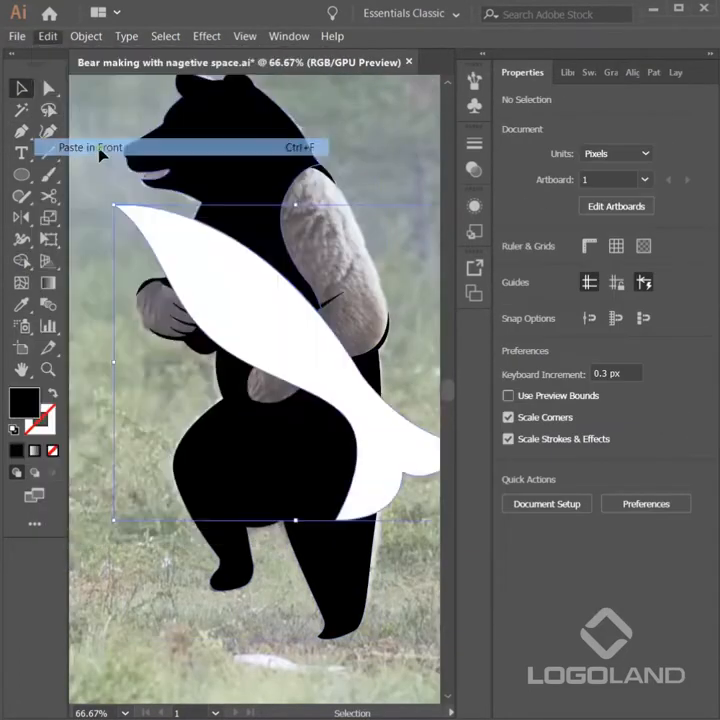
# - Paste a copy of the white curved shape in front, exactly in place
pyautogui.click(90, 147)
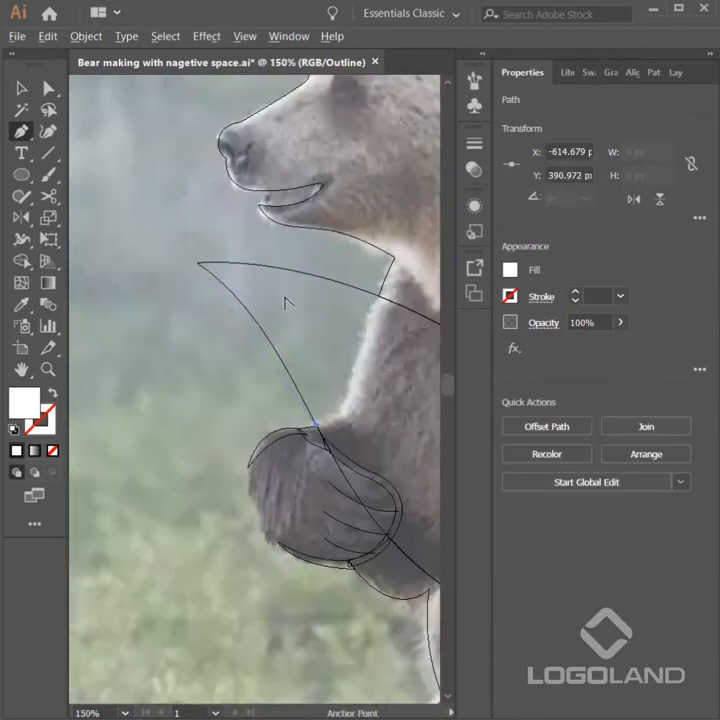